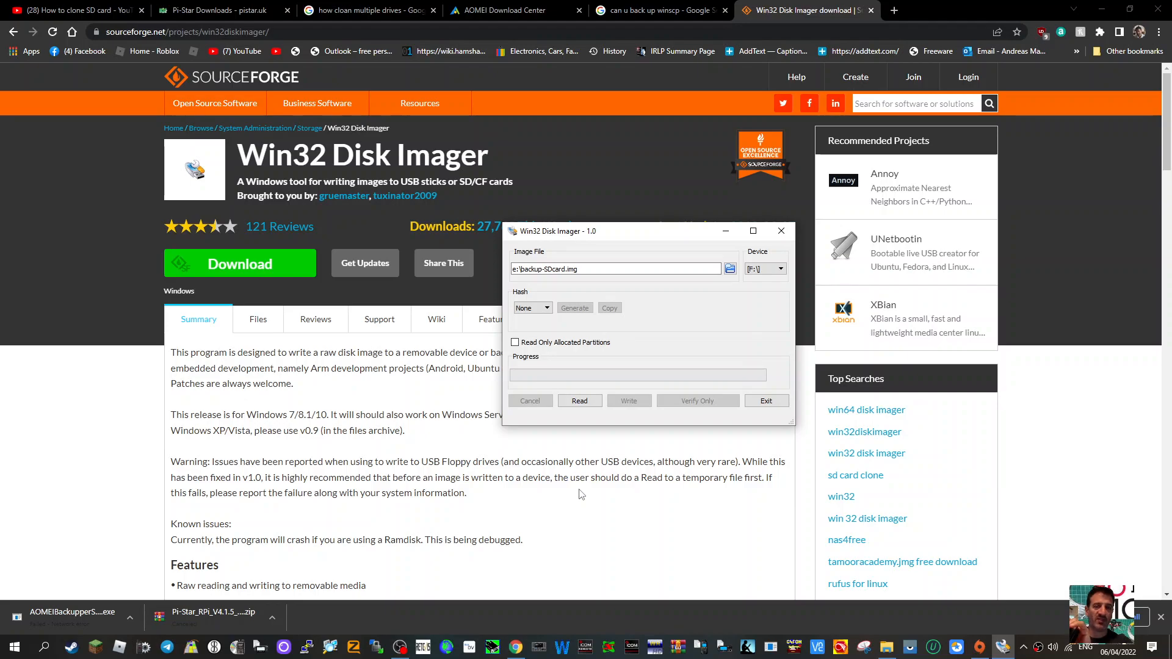
mouse_move(703, 376)
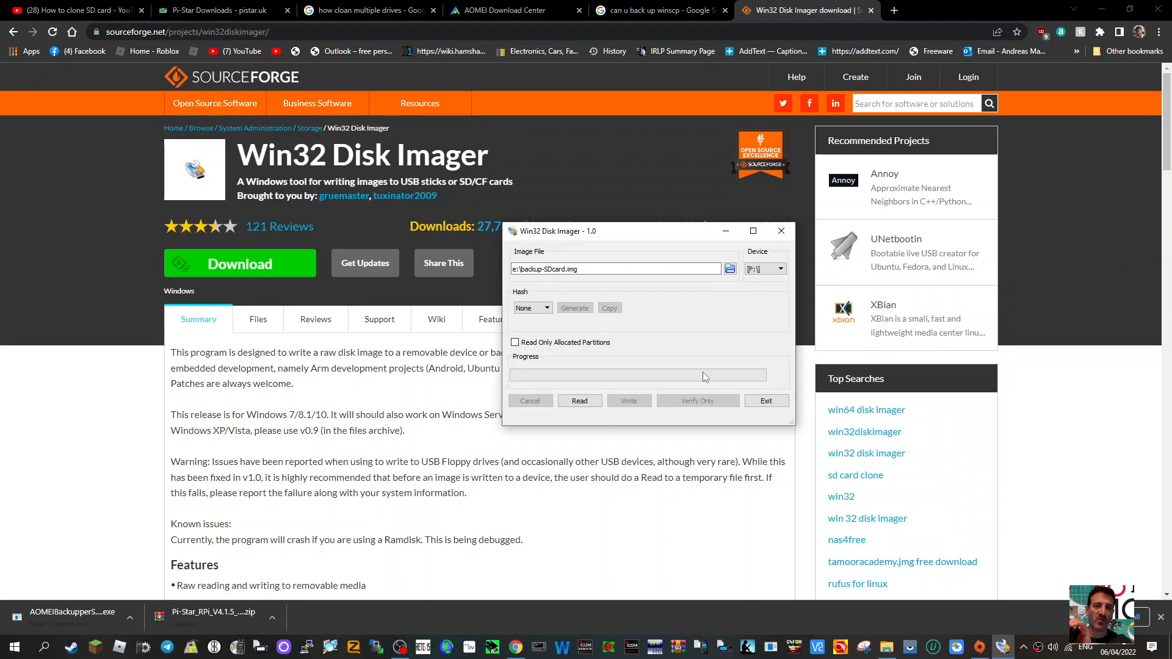
mouse_move(630, 324)
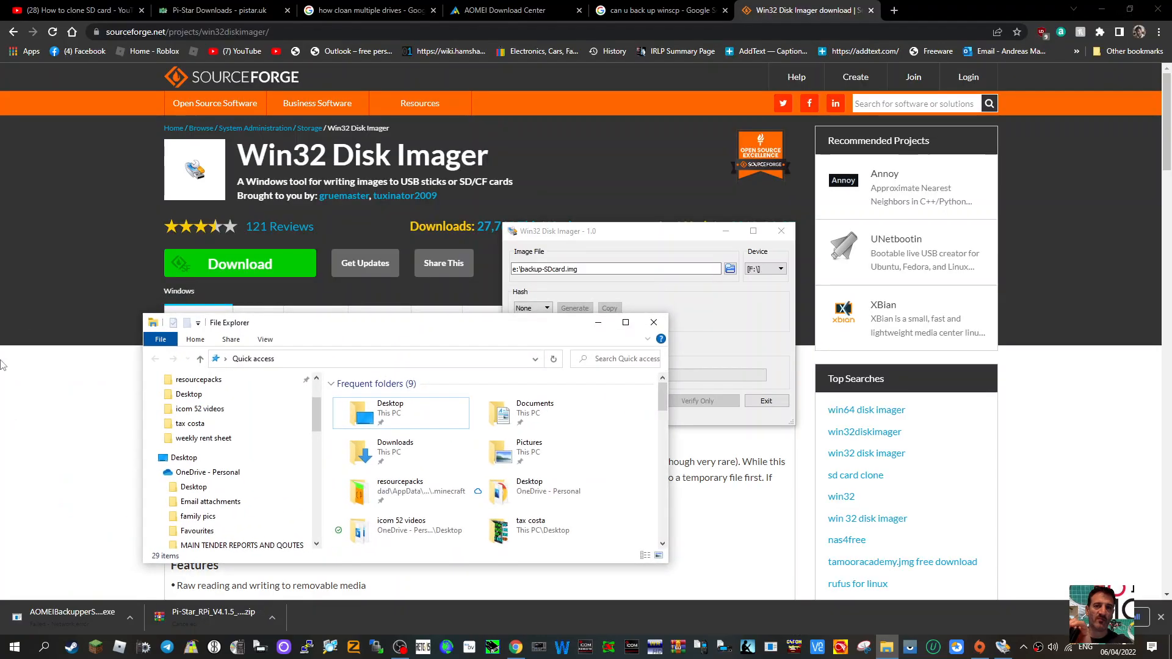
Scroll File Explorer's navigation pane to the drives including USB Drive (F:), then minimize it.
scroll("down", 3)
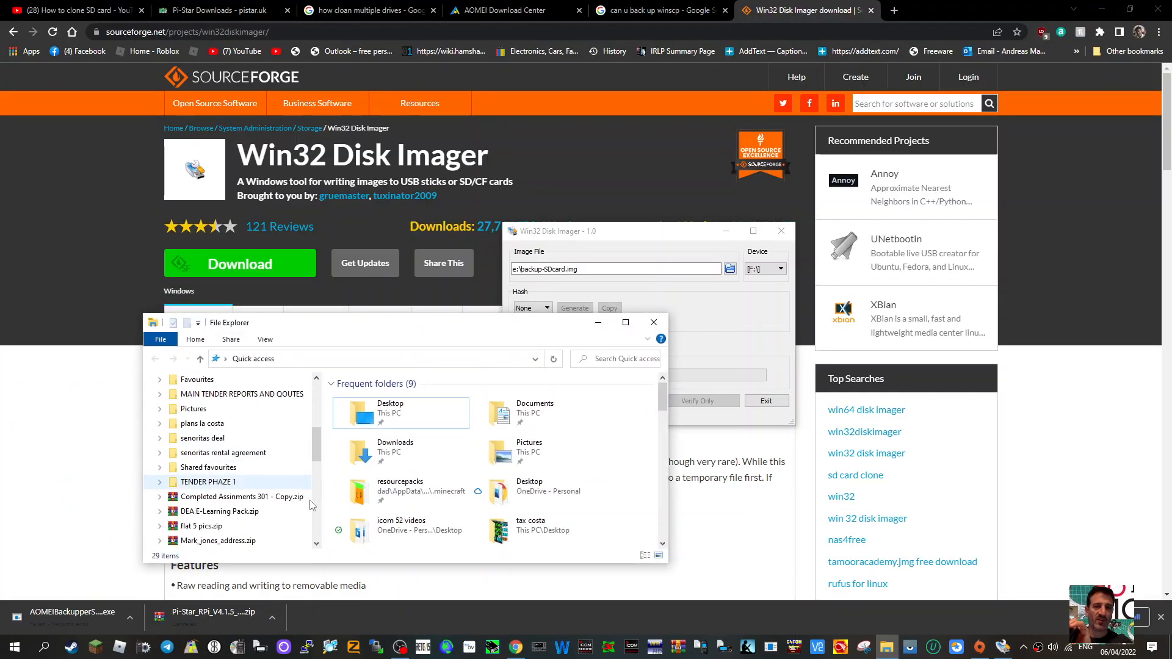
scroll("down", 3)
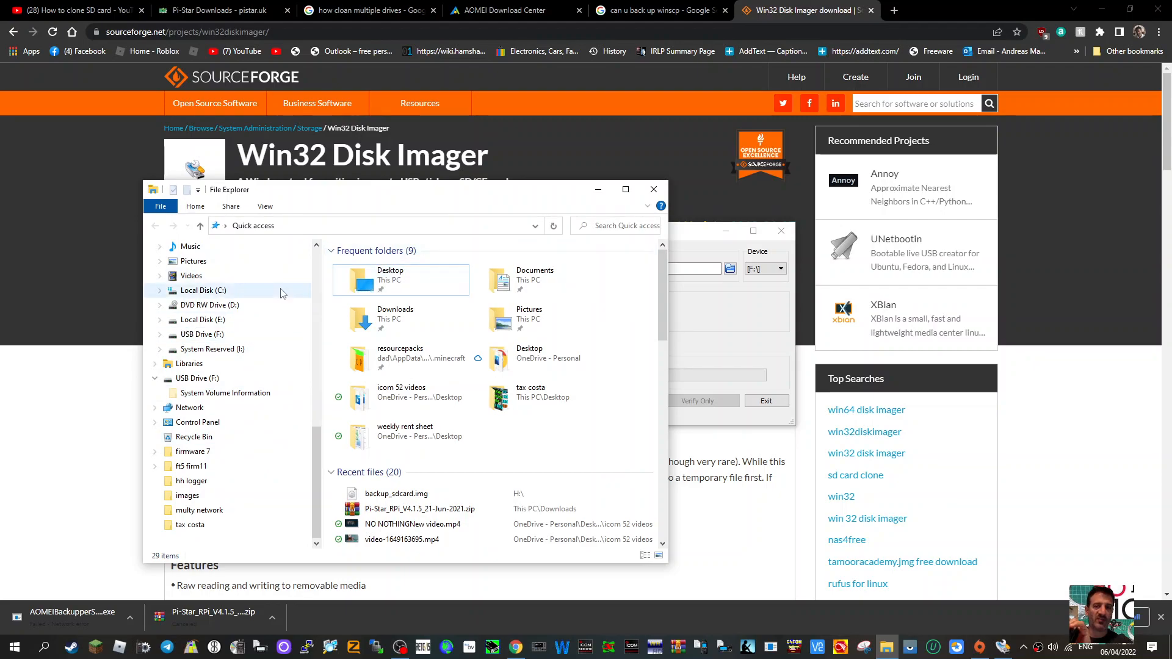
mouse_move(491, 235)
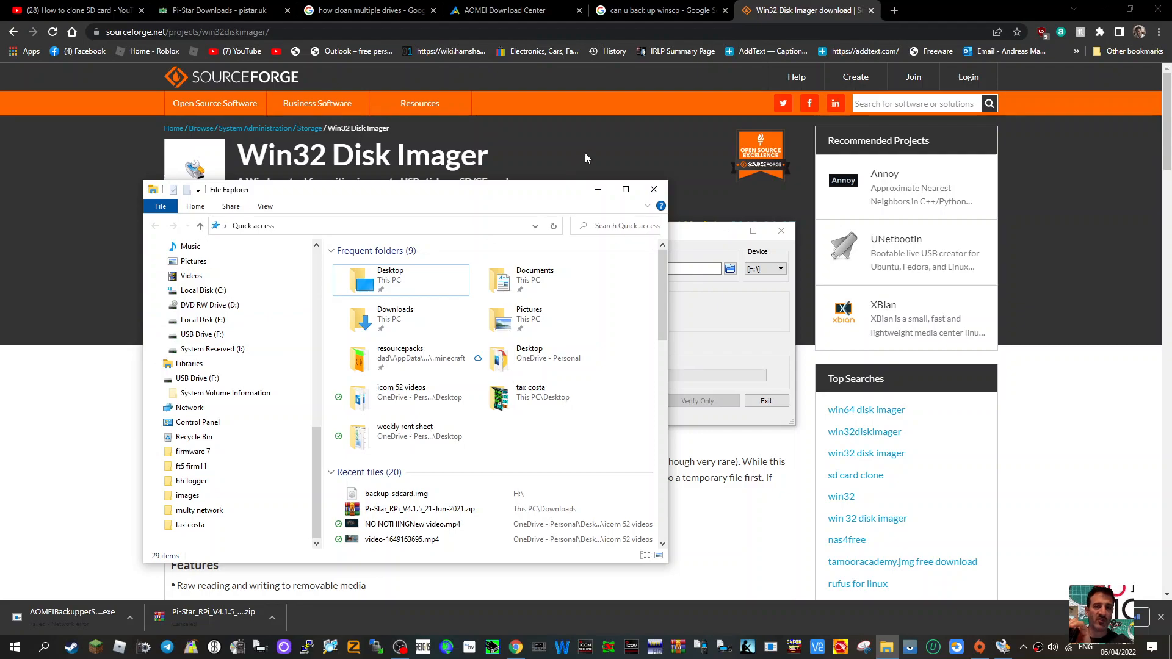
mouse_move(600, 183)
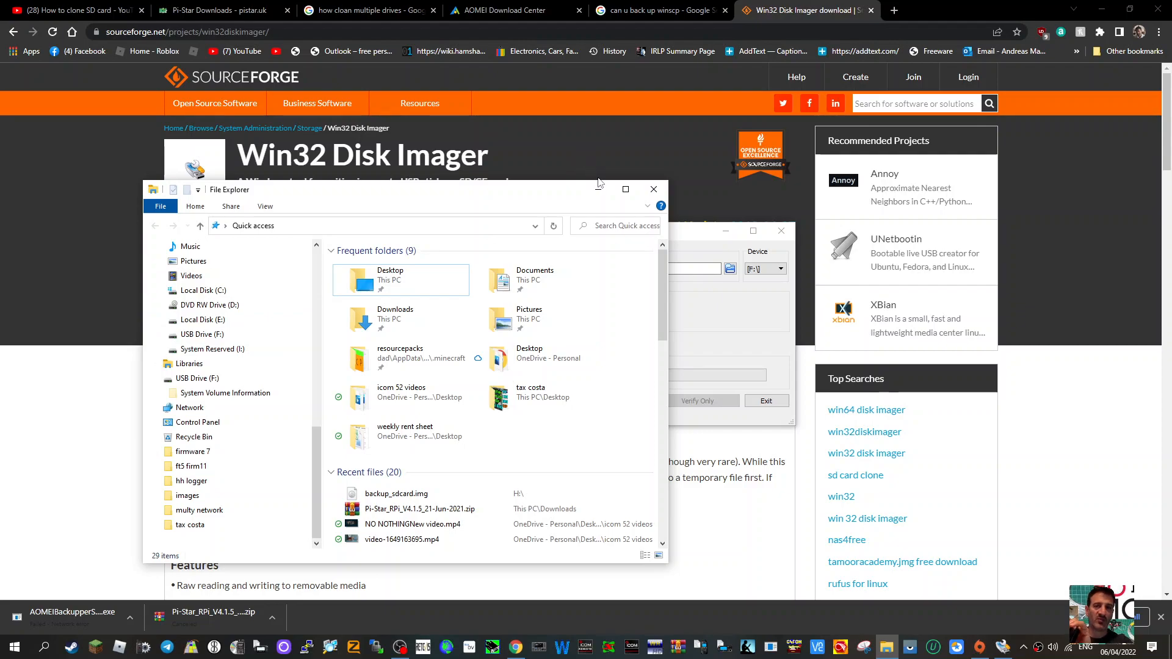
mouse_move(597, 177)
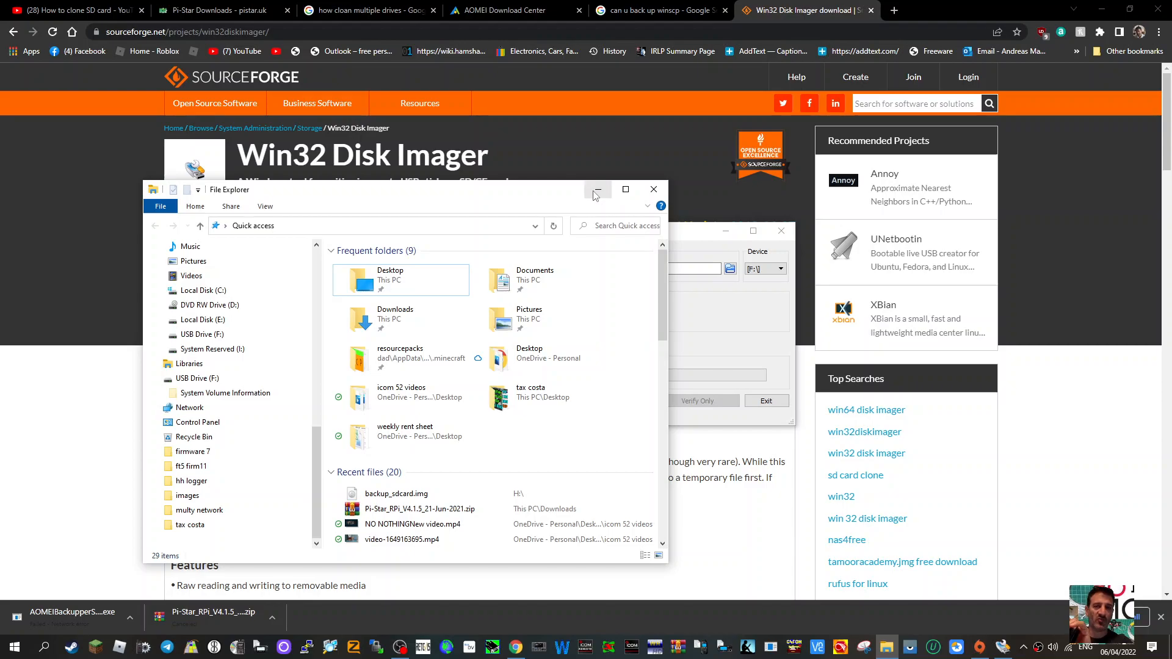
left_click(596, 189)
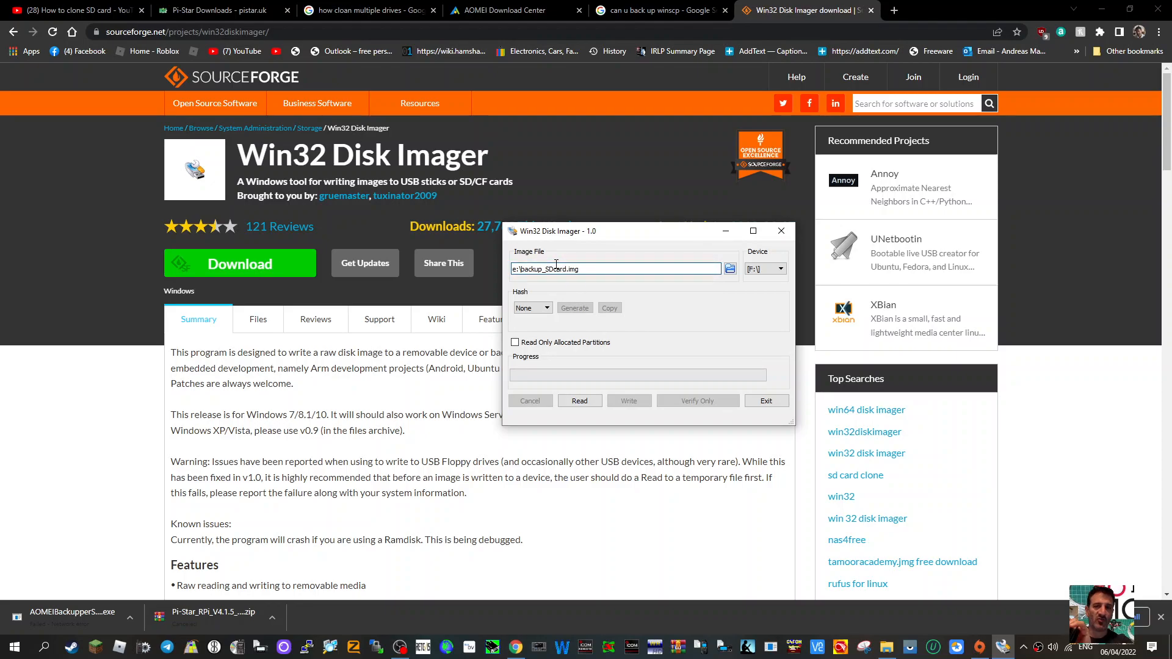
mouse_move(583, 428)
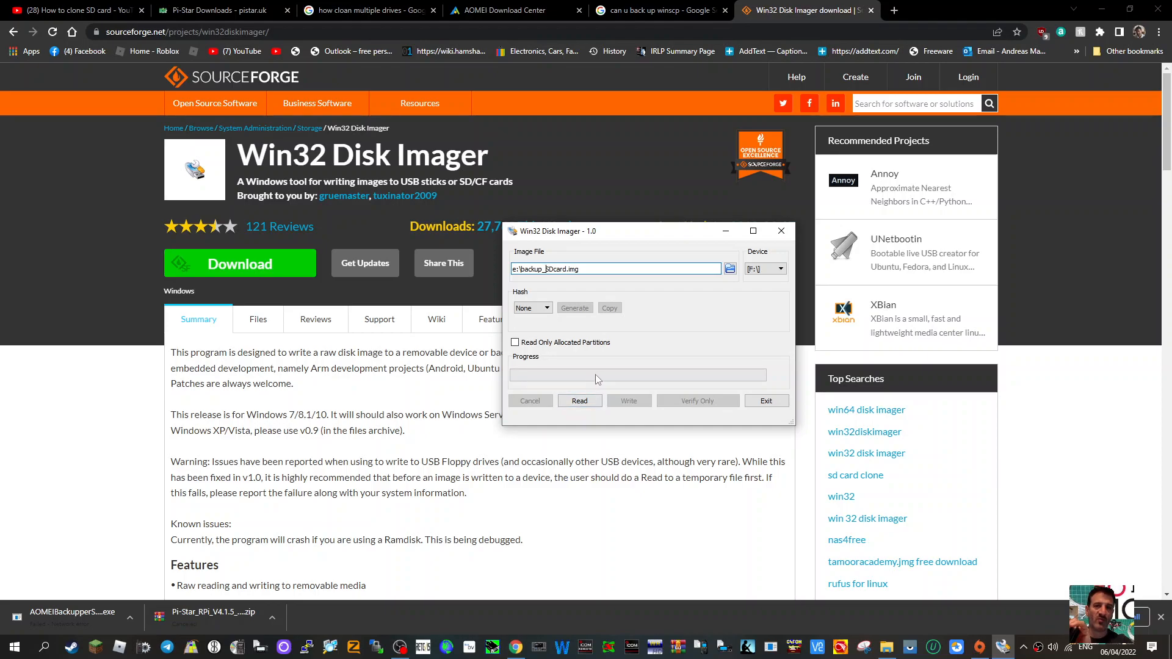
mouse_move(589, 376)
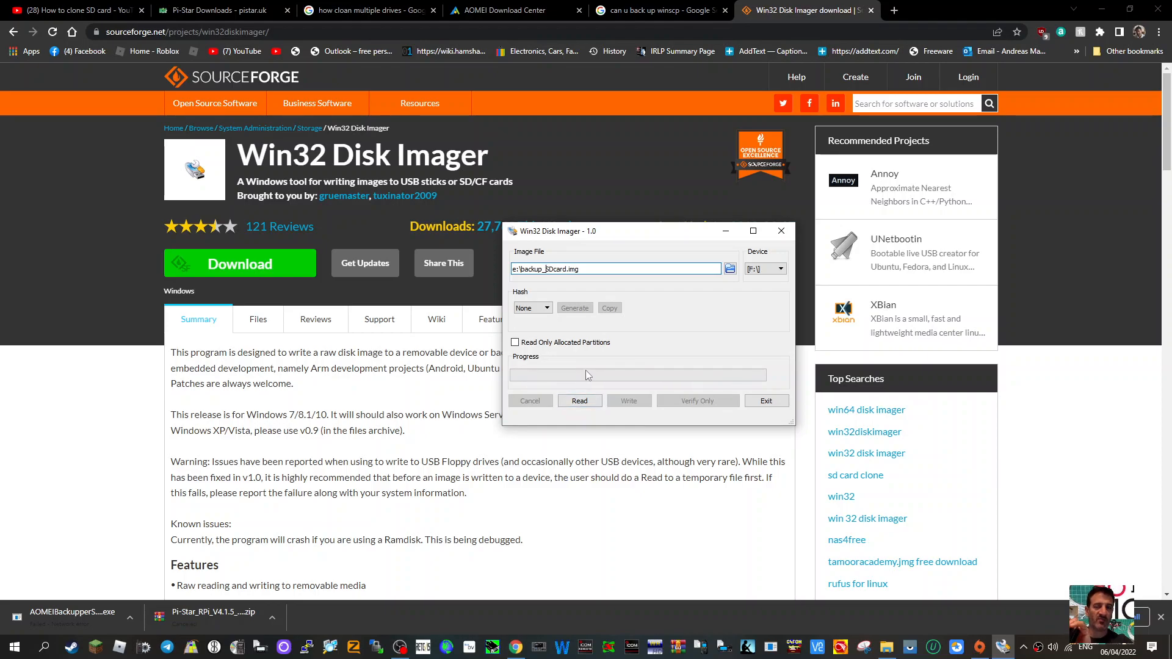
mouse_move(714, 385)
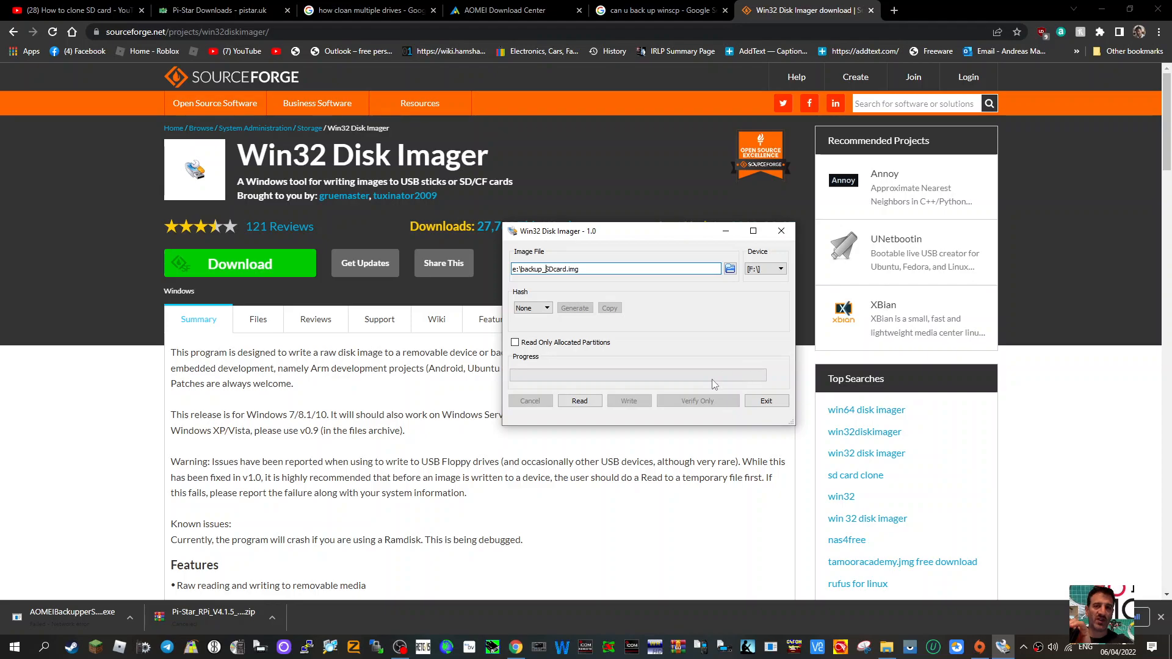
mouse_move(422, 476)
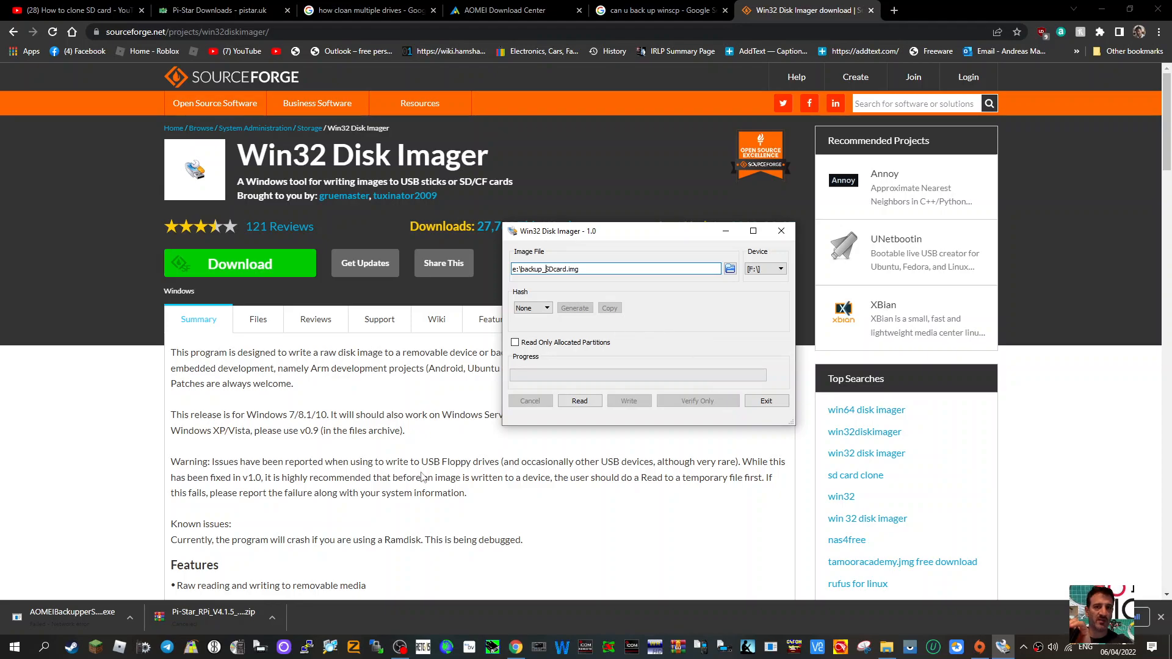
Bring File Explorer back in front of Disk Imager, which keeps the E-drive image path and device F.
left_click(729, 269)
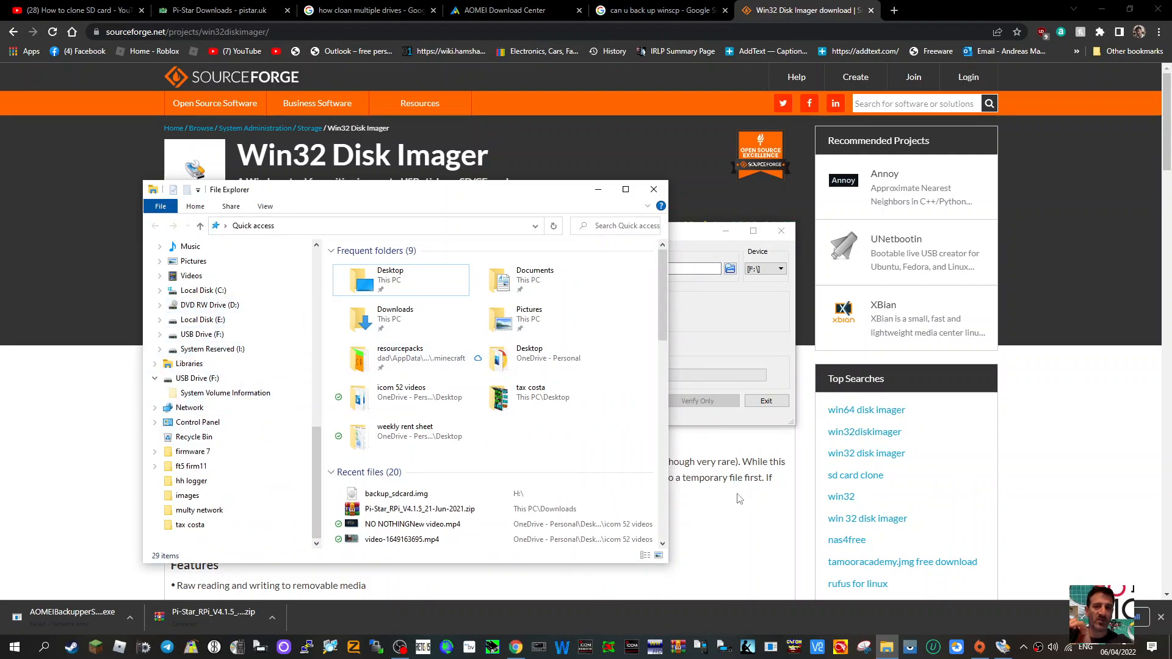
Bring the Win32 Disk Imager download page in Chrome to the front.
left_click(652, 190)
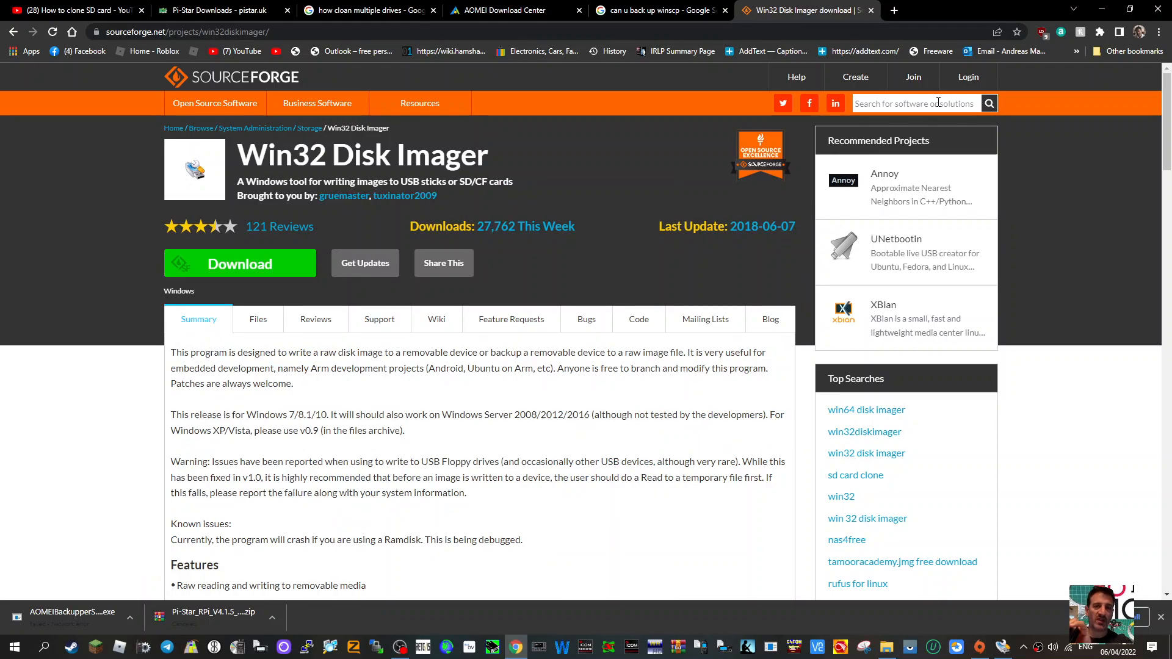
mouse_move(892, 10)
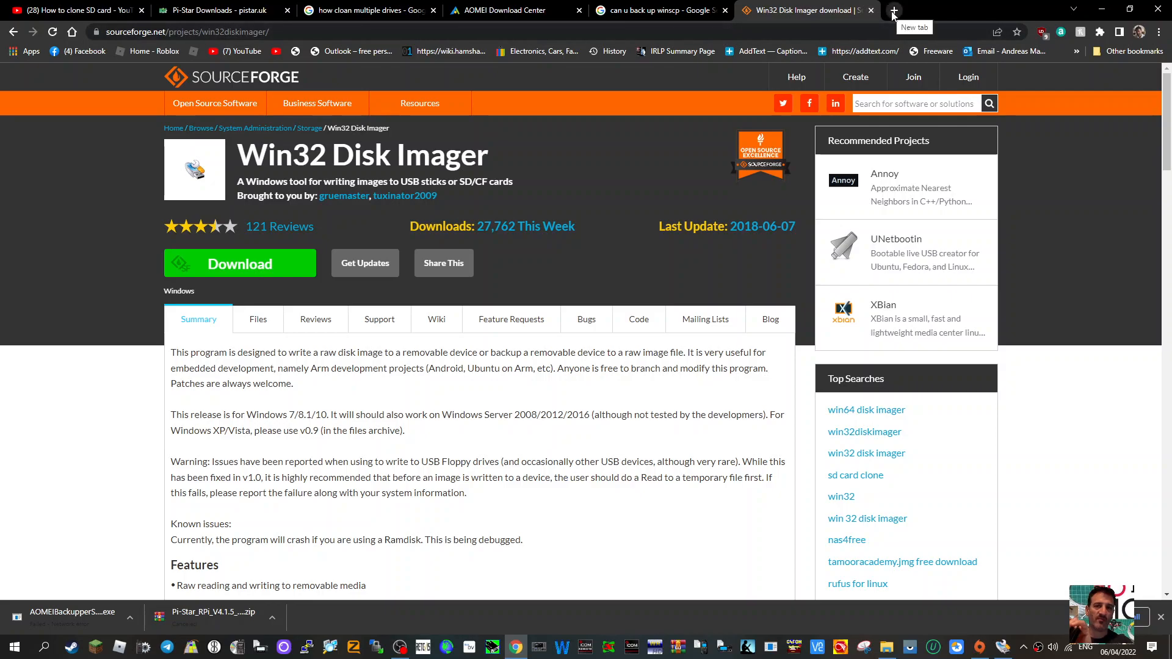
Search 'balena etcher' in a new tab, open the balenaEtcher site, then return to the Disk Imager page.
left_click(892, 10)
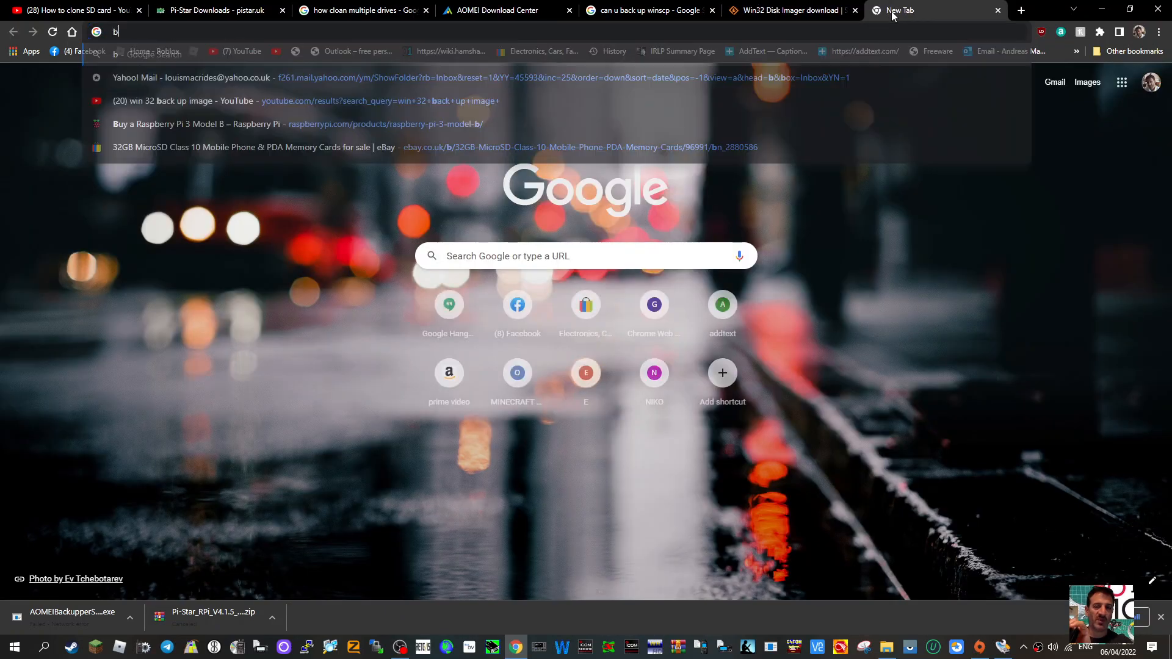
type("alena etcher")
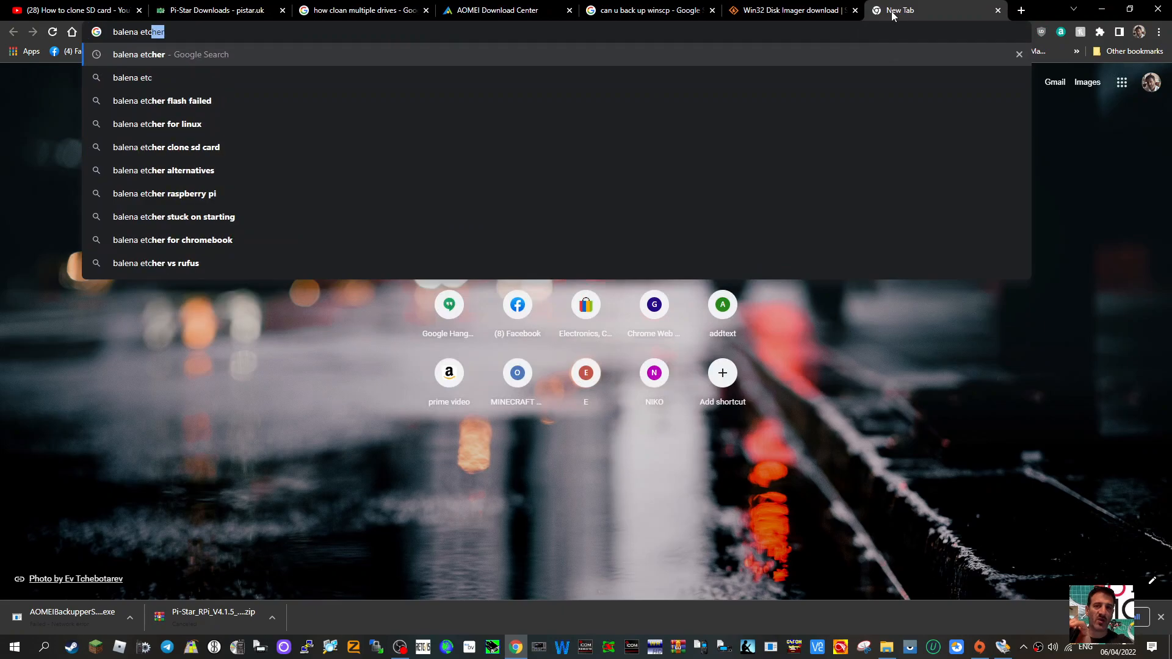
key("Return")
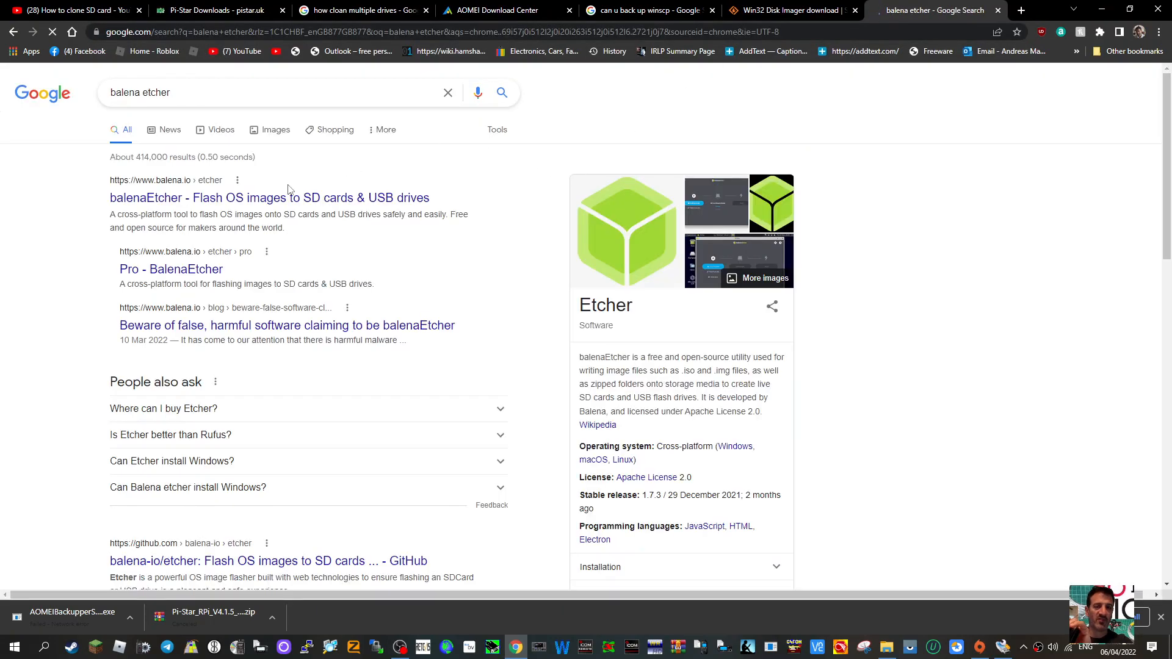
left_click(269, 198)
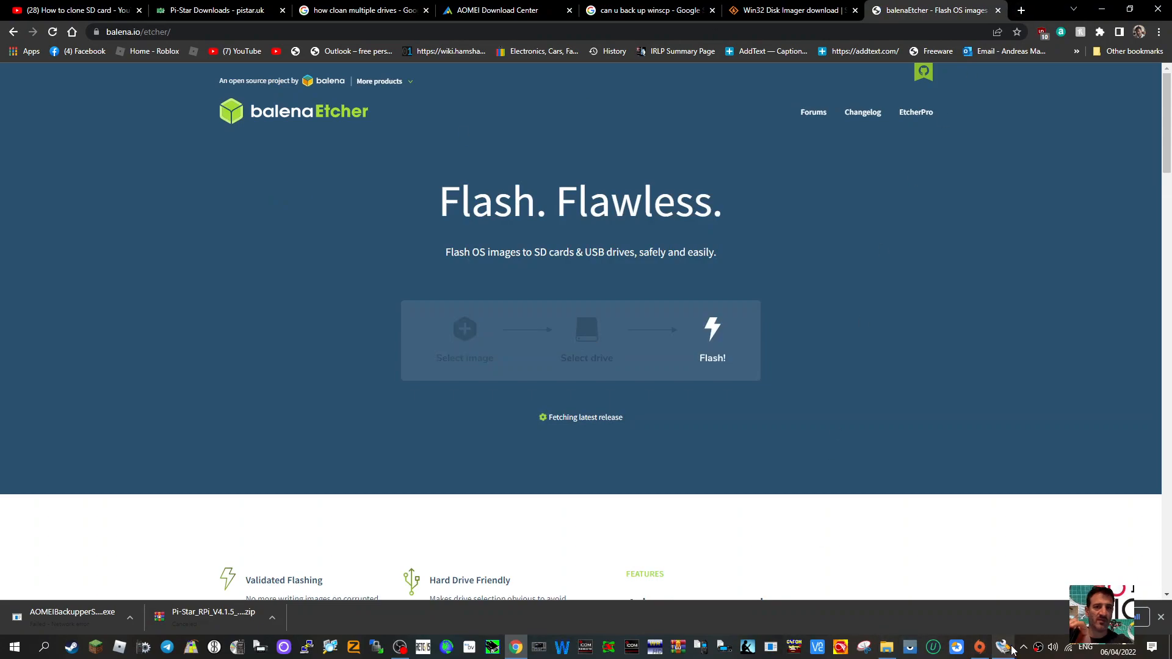
left_click(788, 10)
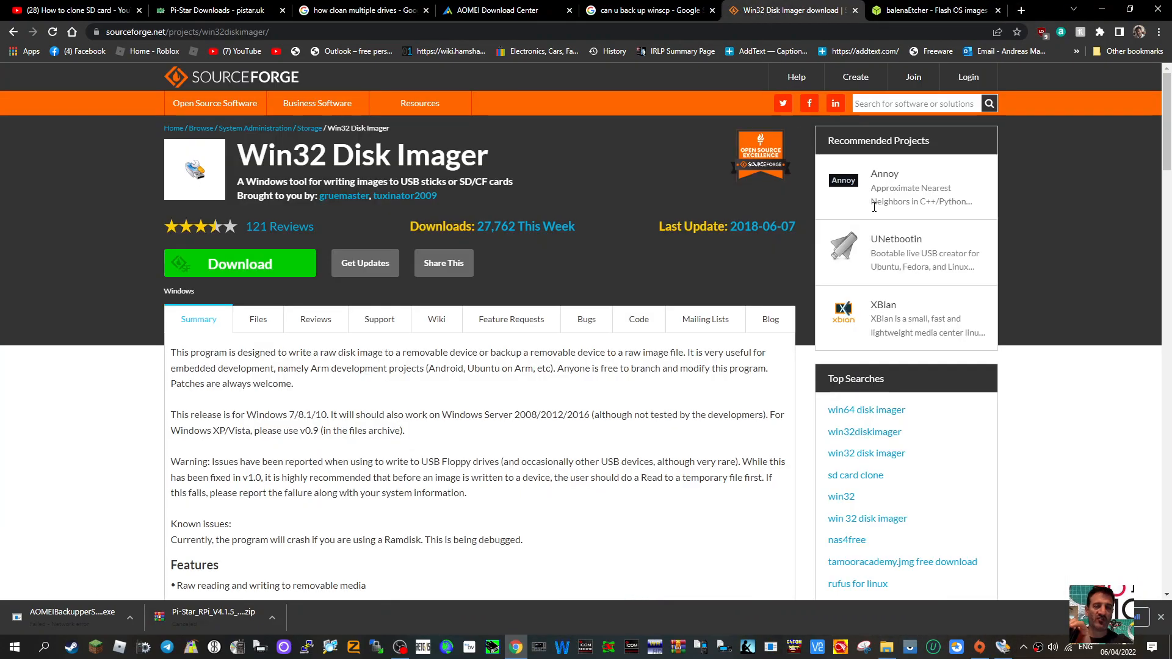
mouse_move(314, 573)
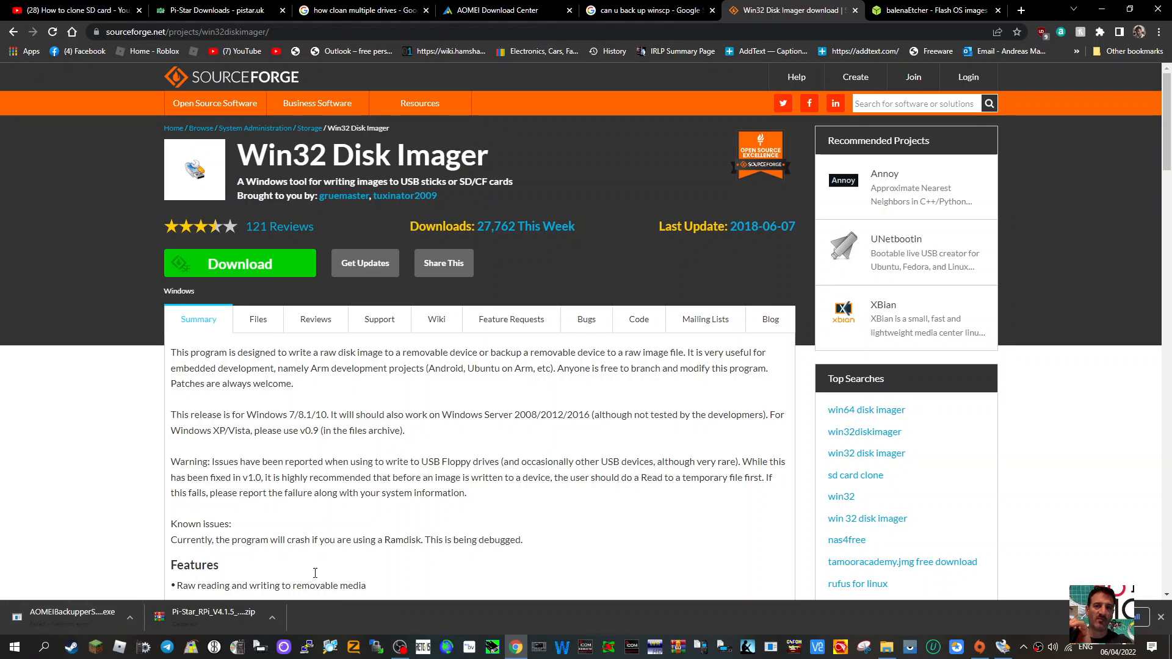
mouse_move(566, 416)
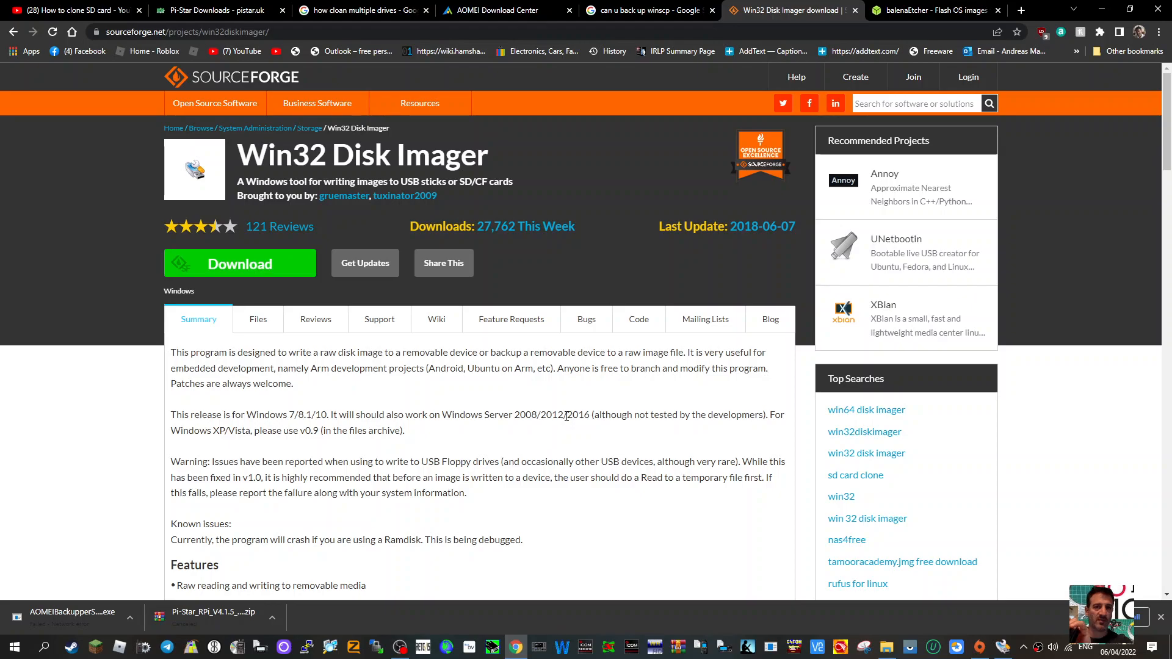
mouse_move(542, 564)
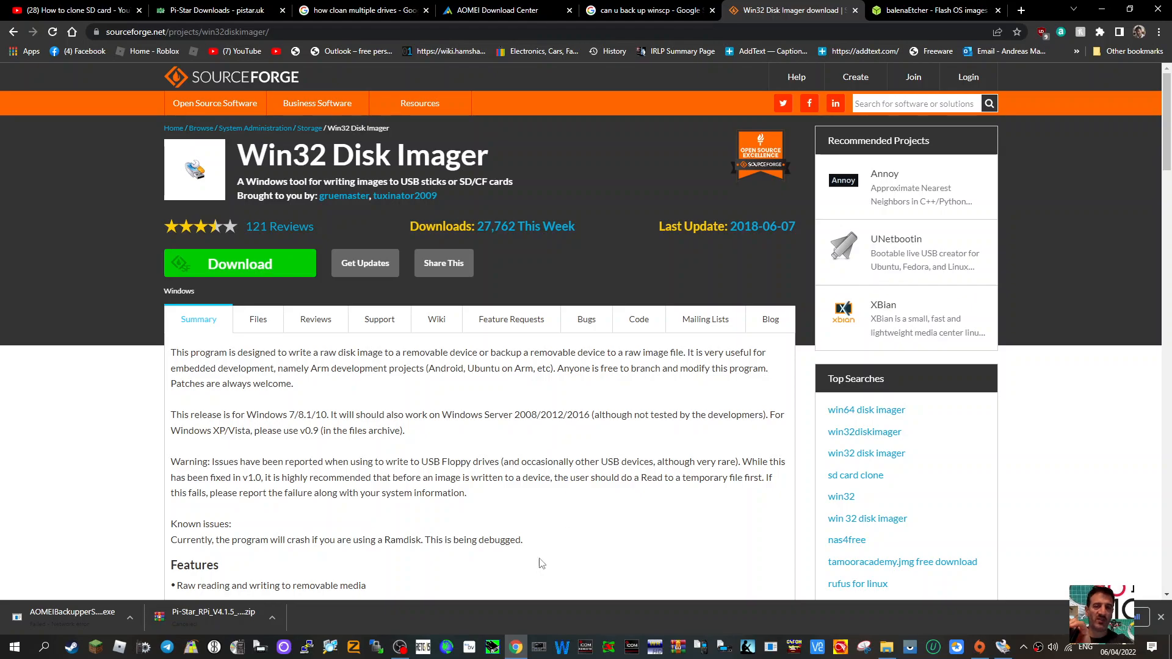